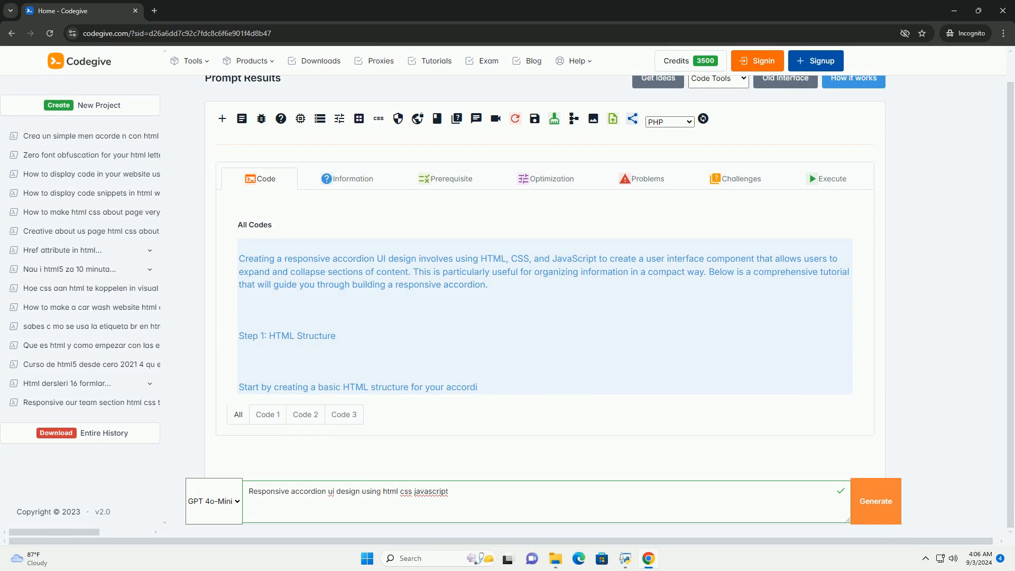
pyautogui.scroll(-3)
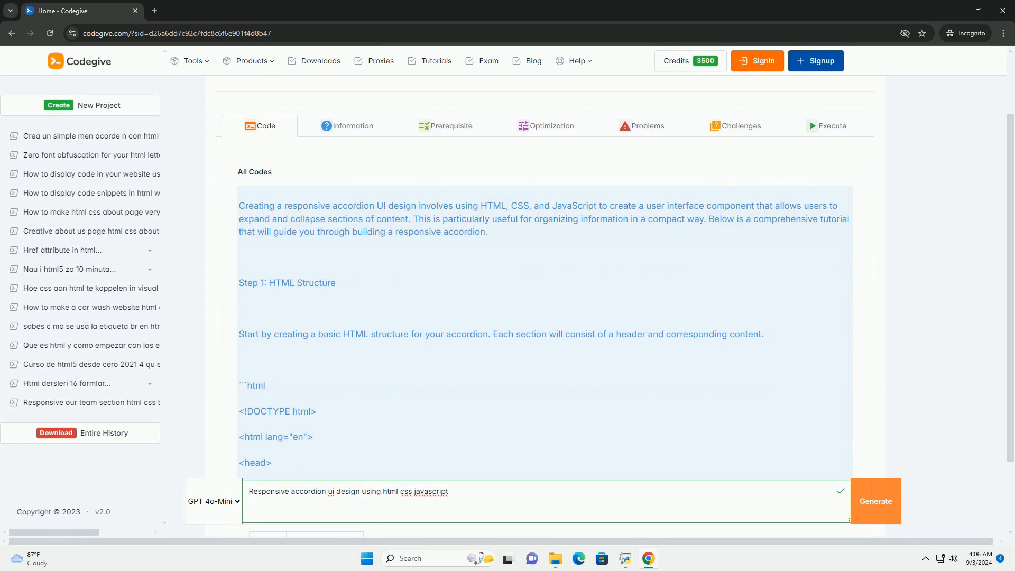
pyautogui.scroll(-3)
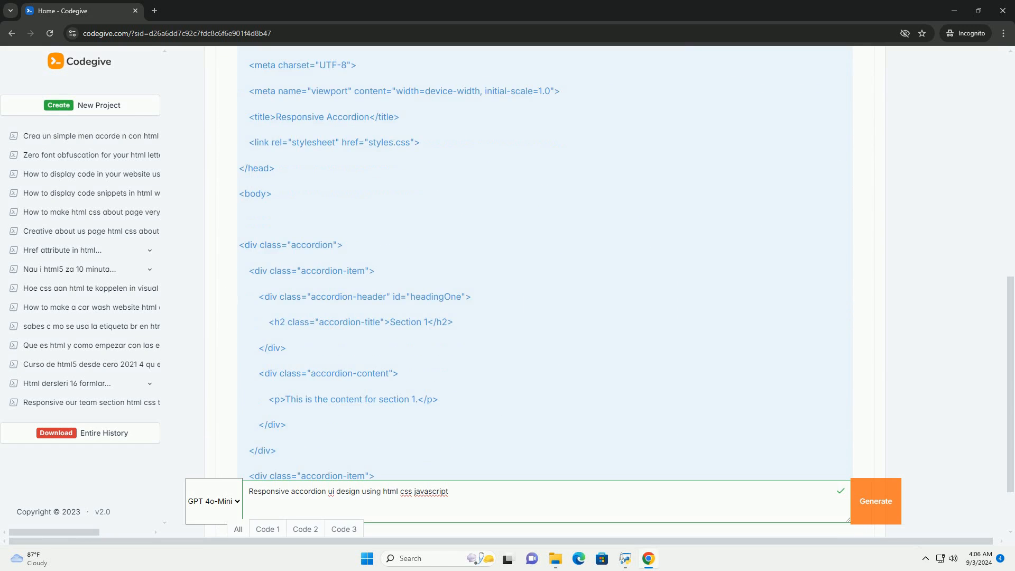
pyautogui.scroll(-3)
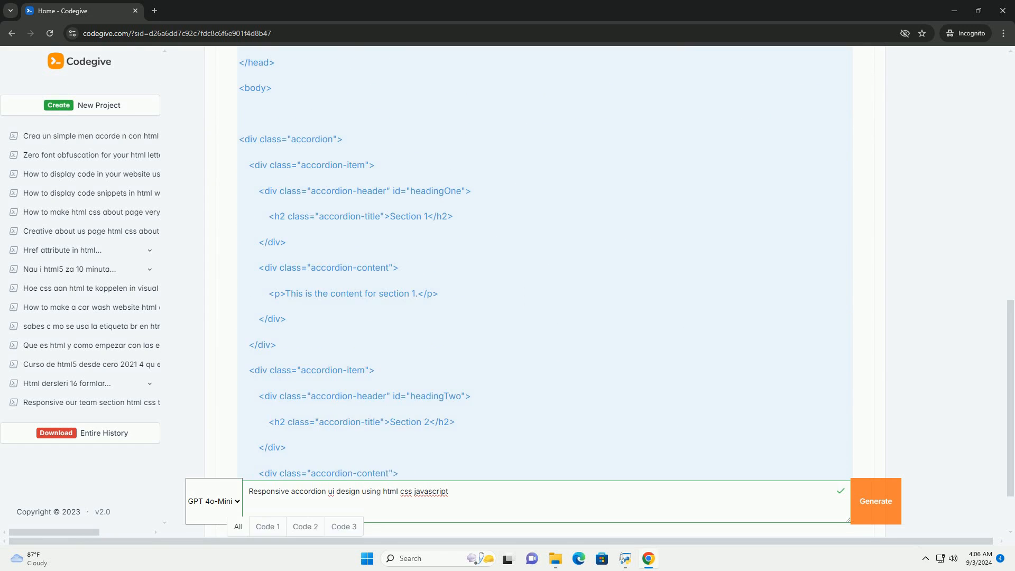
pyautogui.scroll(-3)
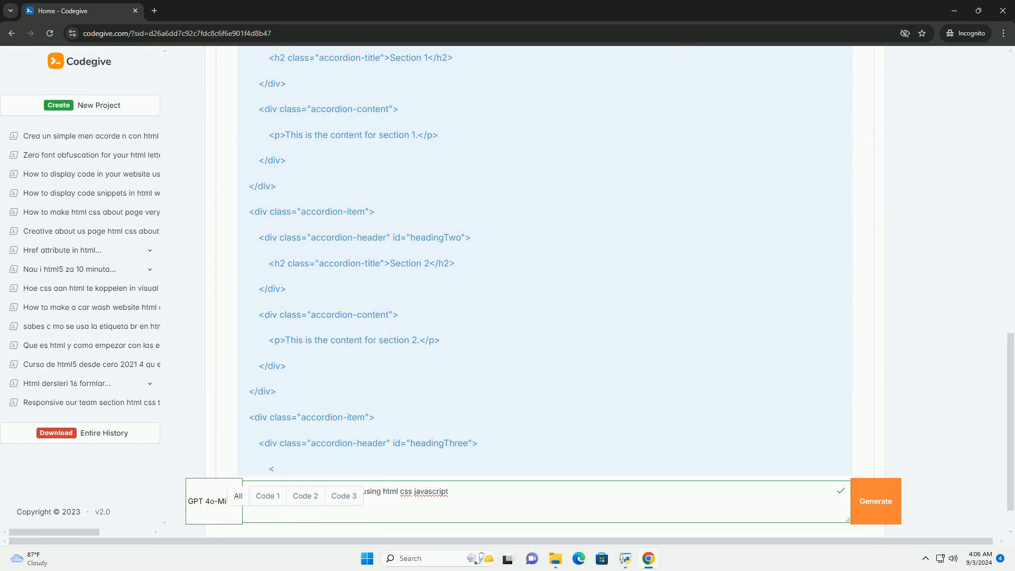
pyautogui.scroll(-3)
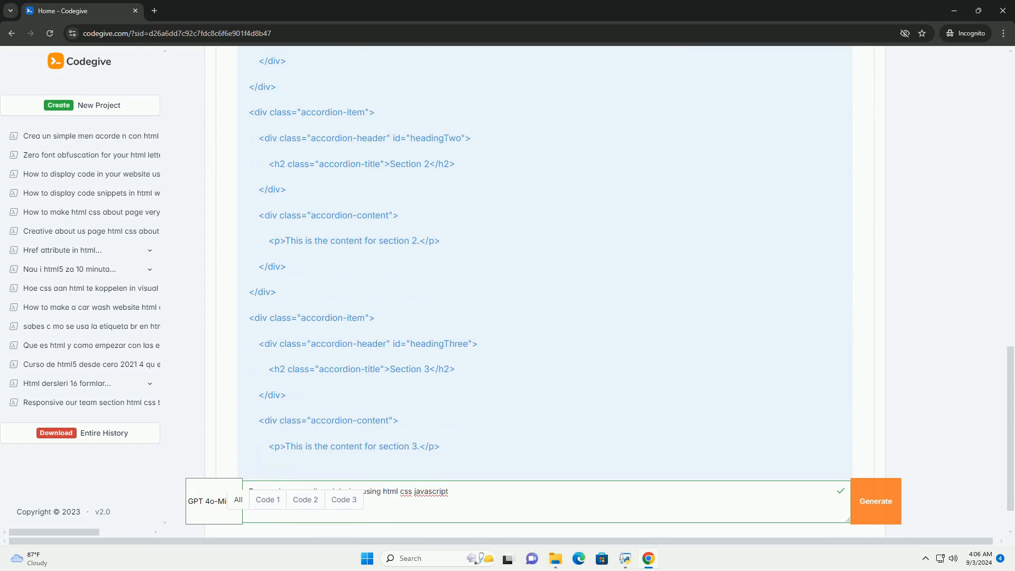
pyautogui.scroll(-3)
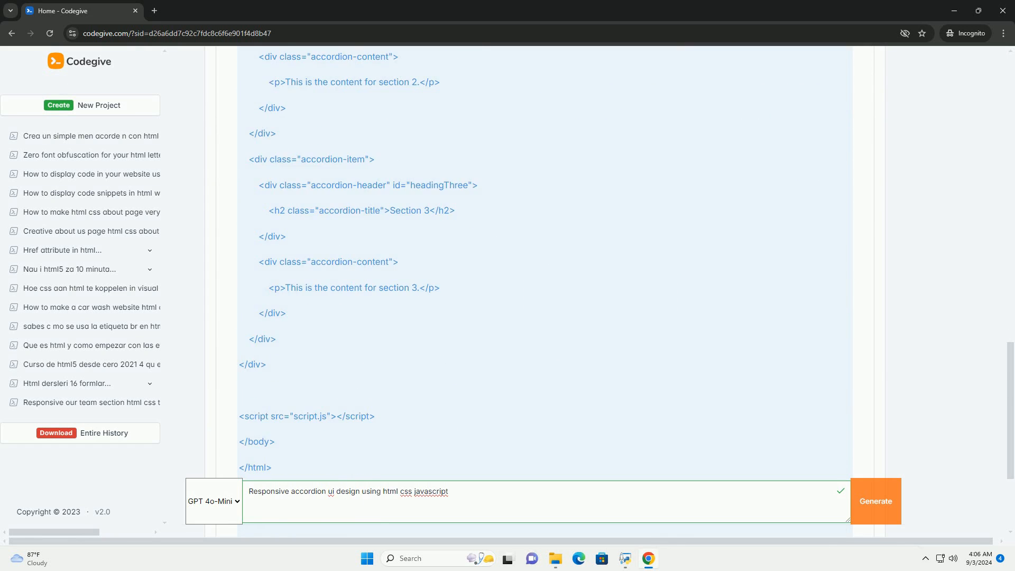
pyautogui.scroll(-3)
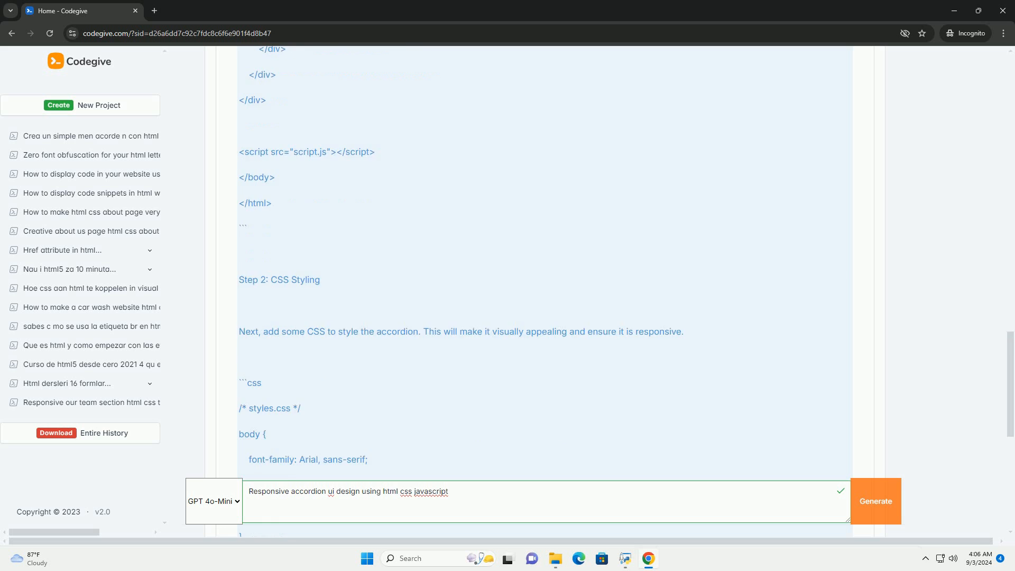
pyautogui.scroll(-3)
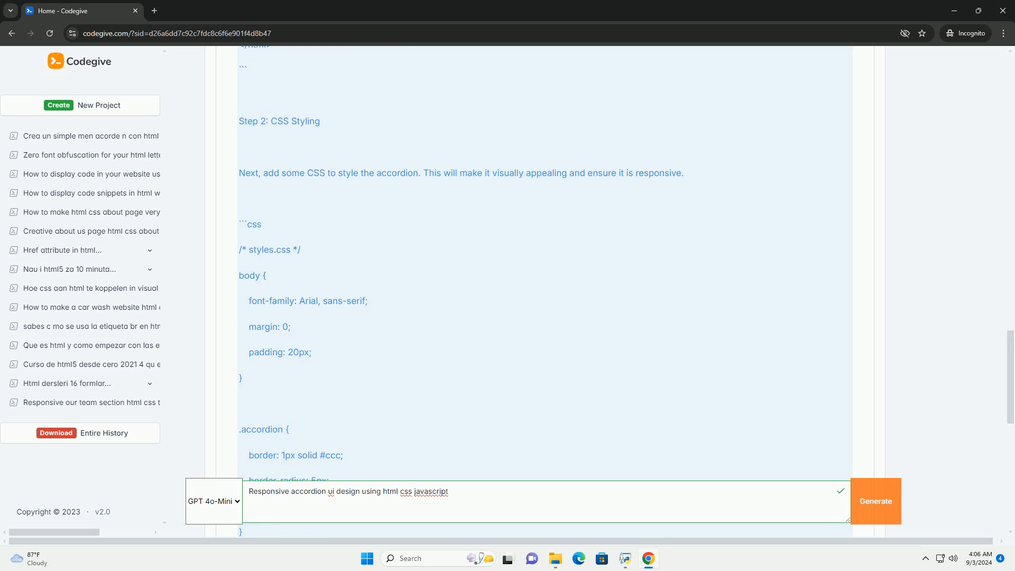
pyautogui.scroll(-3)
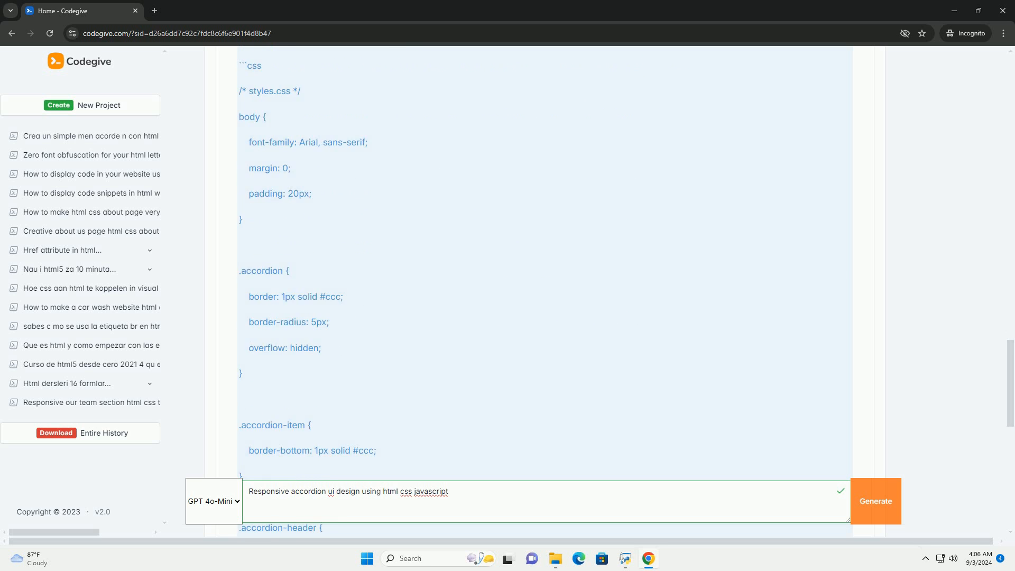
pyautogui.scroll(-3)
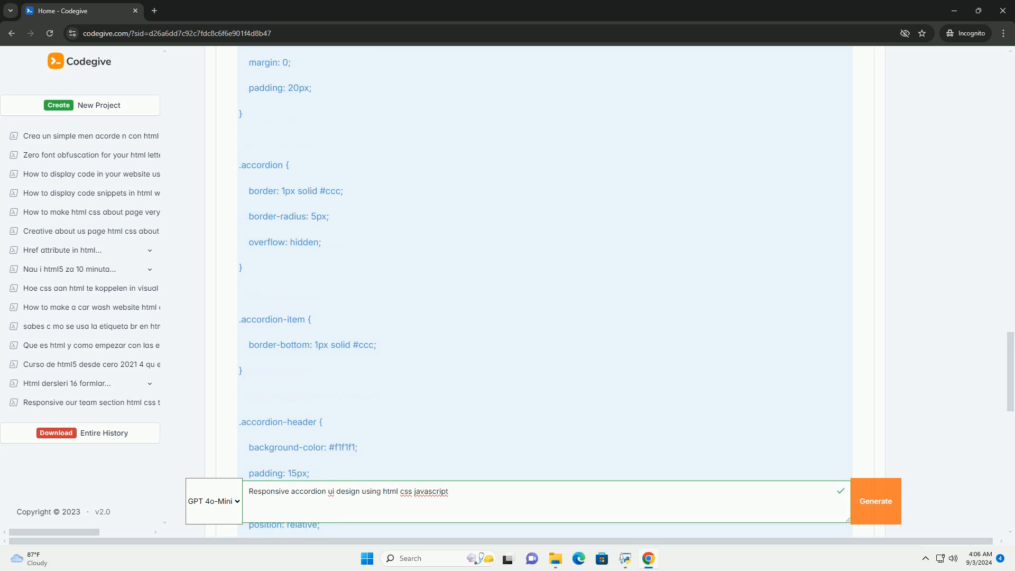
pyautogui.scroll(-3)
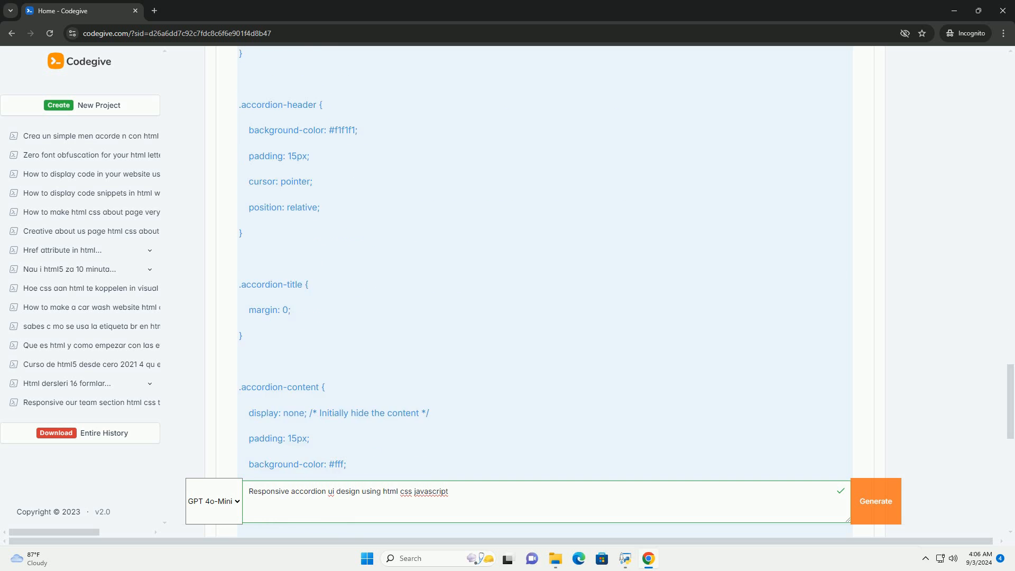
pyautogui.scroll(-3)
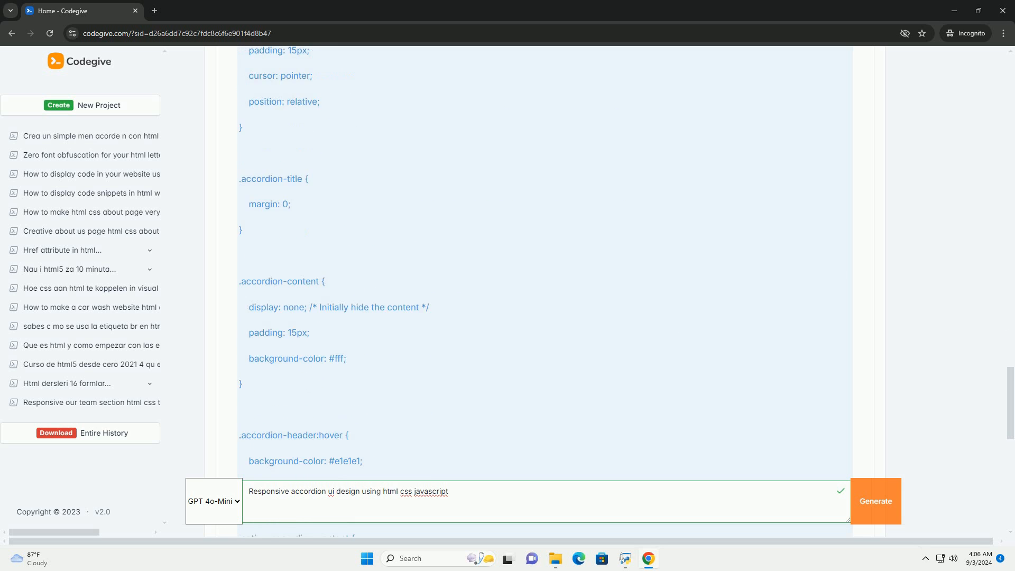
pyautogui.scroll(-3)
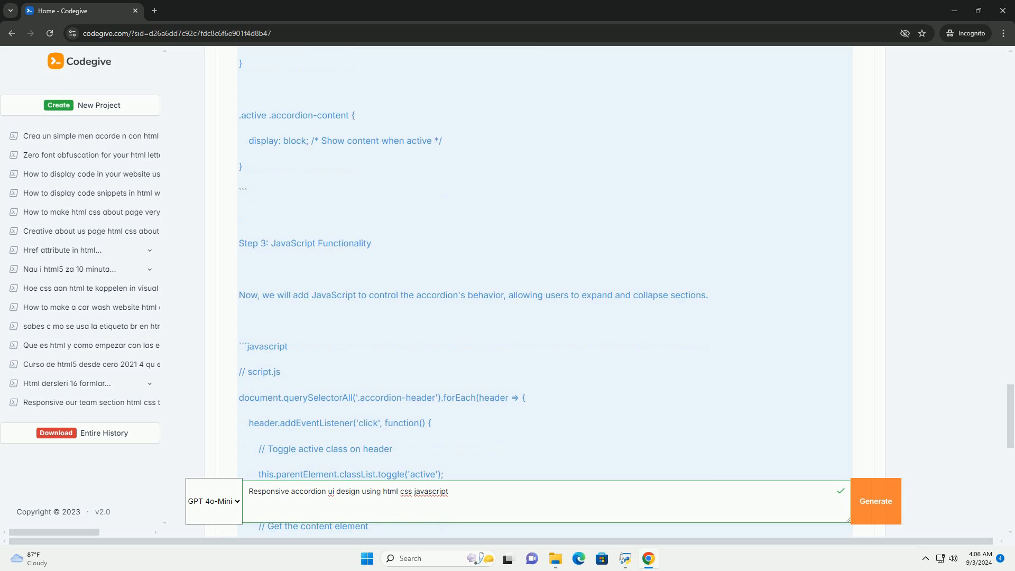
pyautogui.scroll(-3)
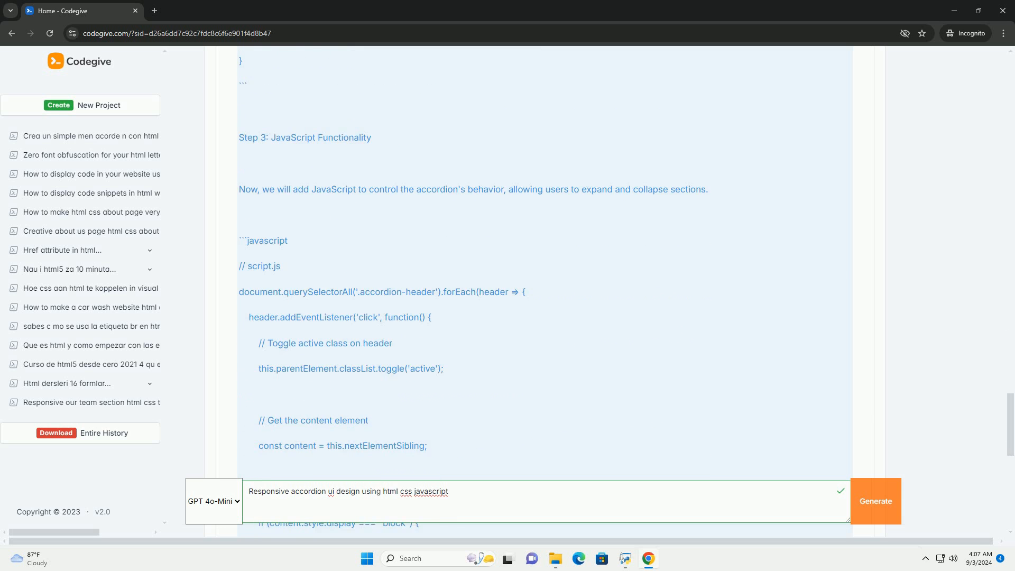
pyautogui.scroll(-3)
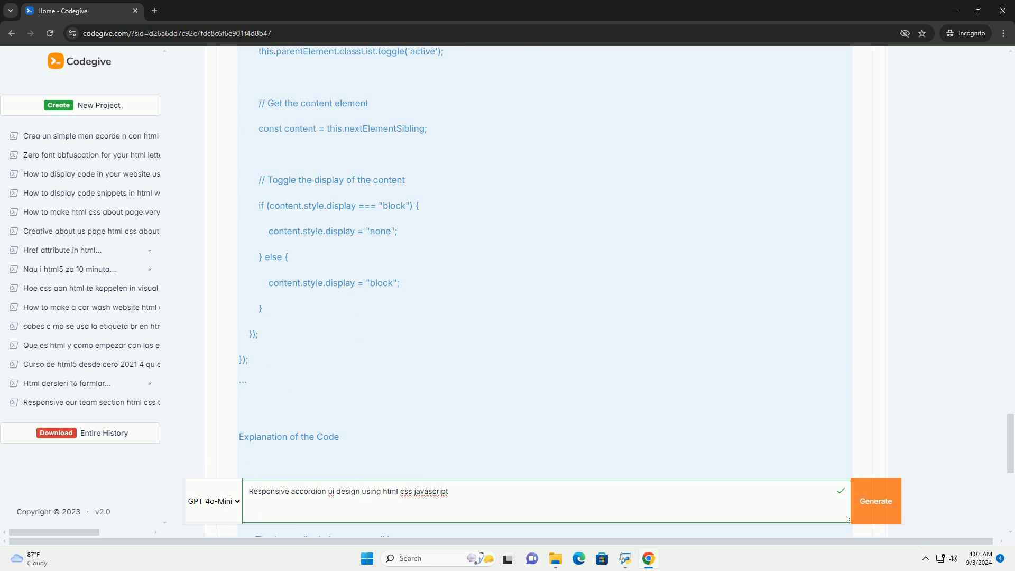
pyautogui.scroll(-3)
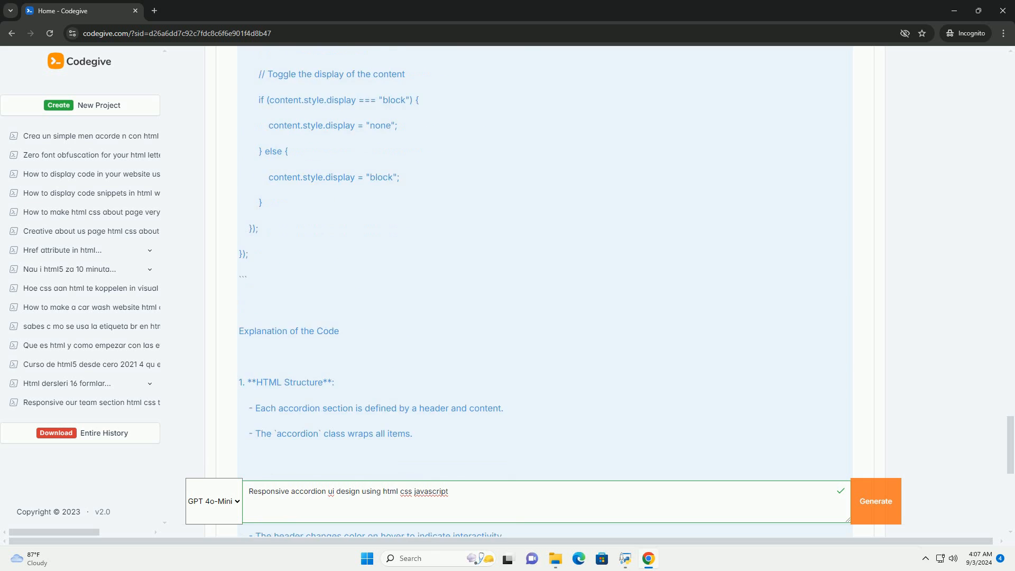
pyautogui.scroll(-3)
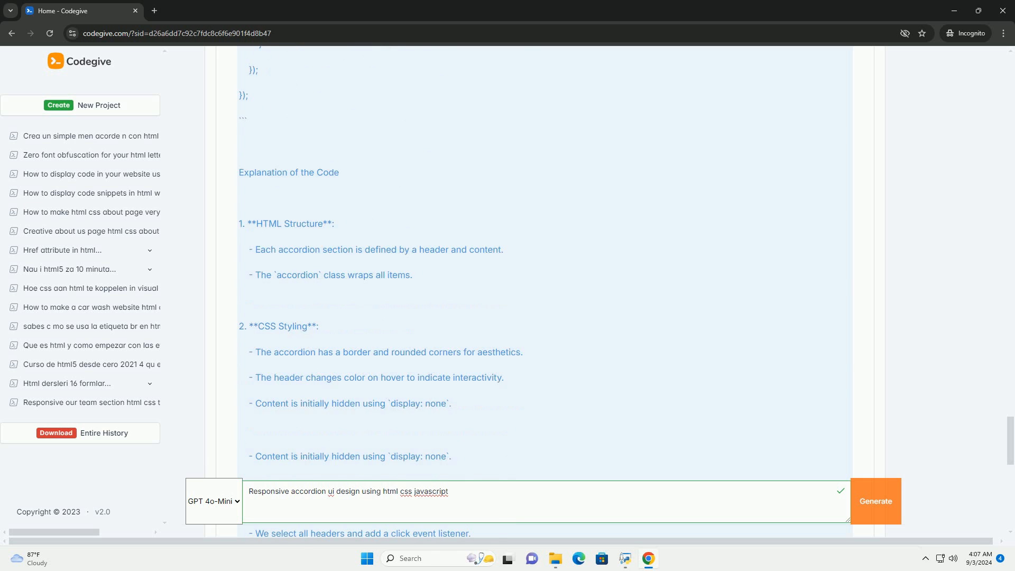
pyautogui.scroll(-3)
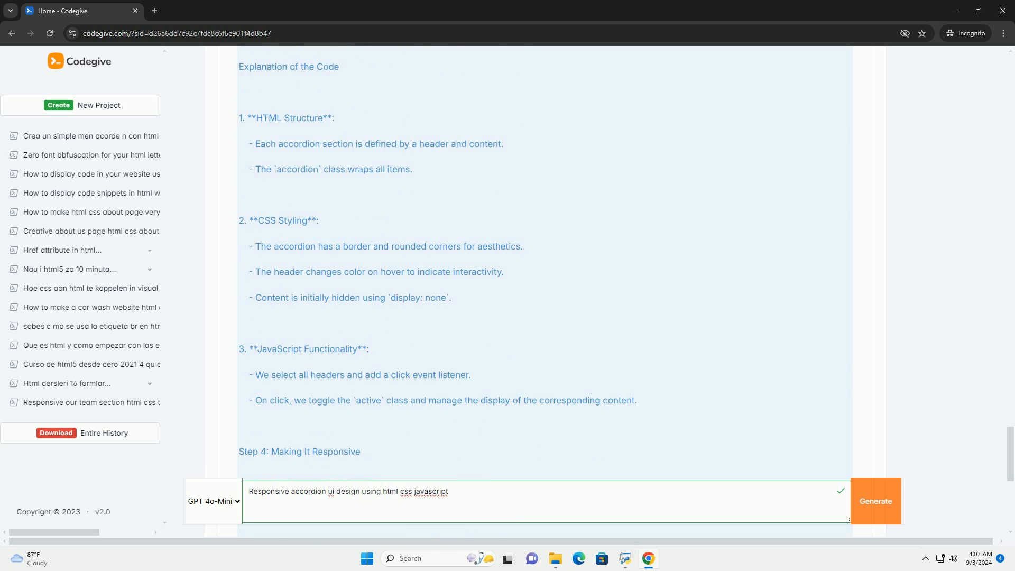